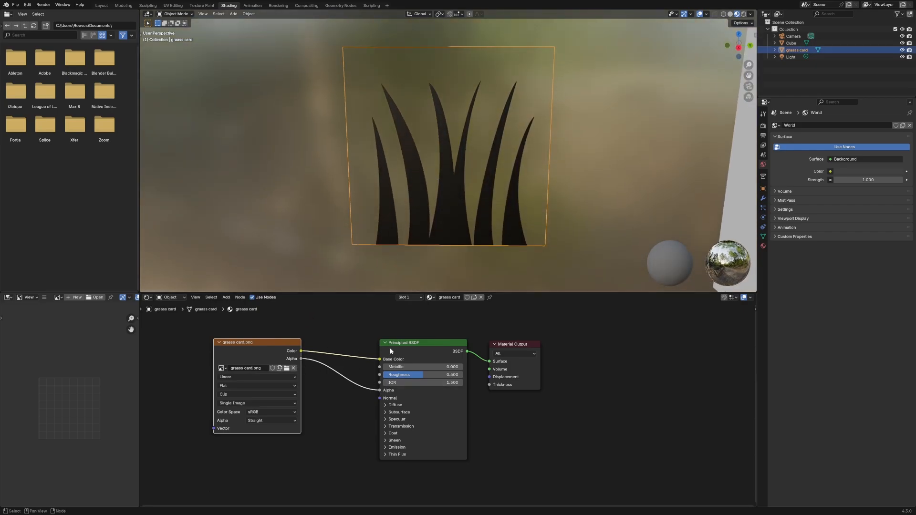
Step: Switch to the Shading workspace to wire the grass image's colour and alpha into the material
{"action": "left_click", "coordinate": [339, 6]}
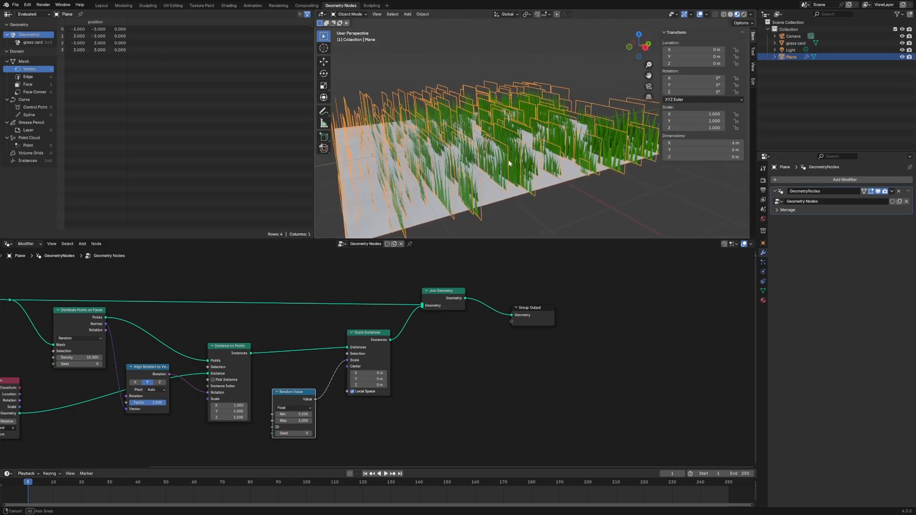
Step: Add random scaling to the scattered grass card instances in the node editor
{"action": "left_click", "coordinate": [388, 431]}
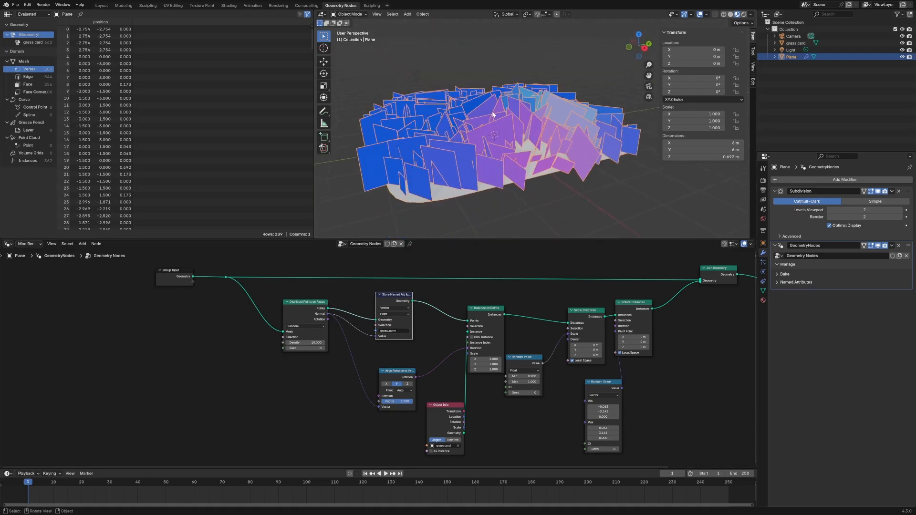
Step: View the grass card's material in the Shading workspace, then return to the main Layout view
{"action": "left_click", "coordinate": [228, 6]}
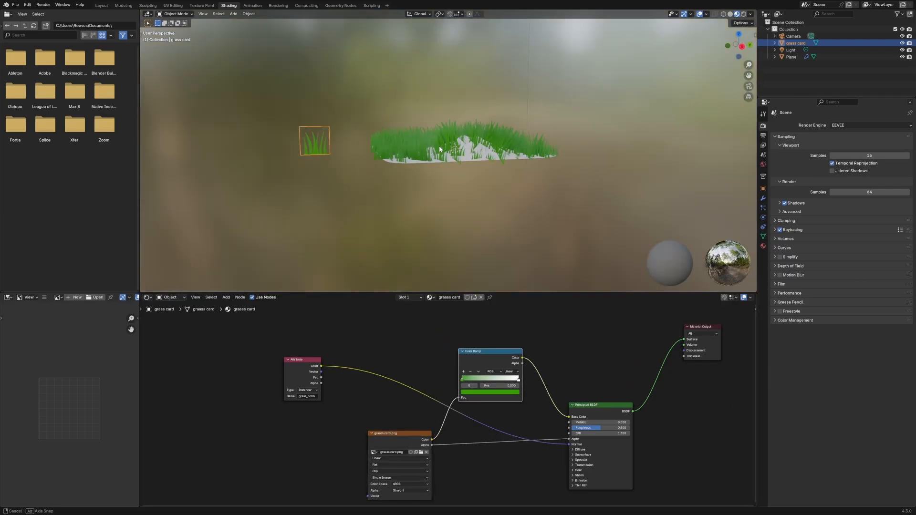
{"action": "left_click", "coordinate": [100, 6]}
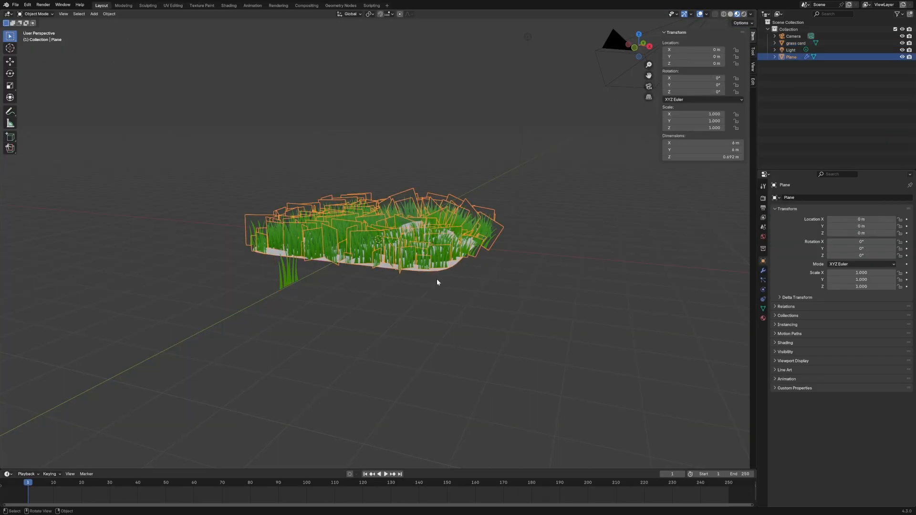
Step: Leave edit mode on the deformed plane to preview the dense upright grass field
{"action": "key", "text": "Tab"}
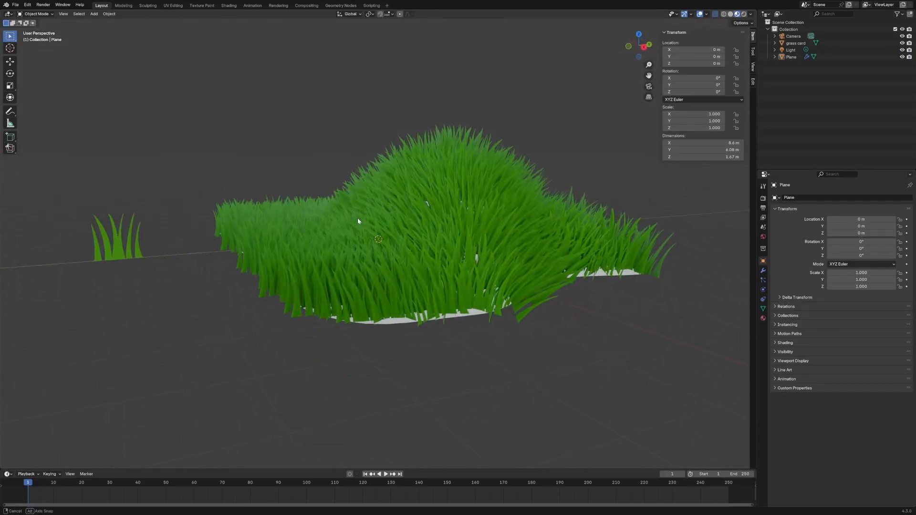
Step: Show the grass card's material nodes beside a shaded view of the field
{"action": "left_click", "coordinate": [228, 5]}
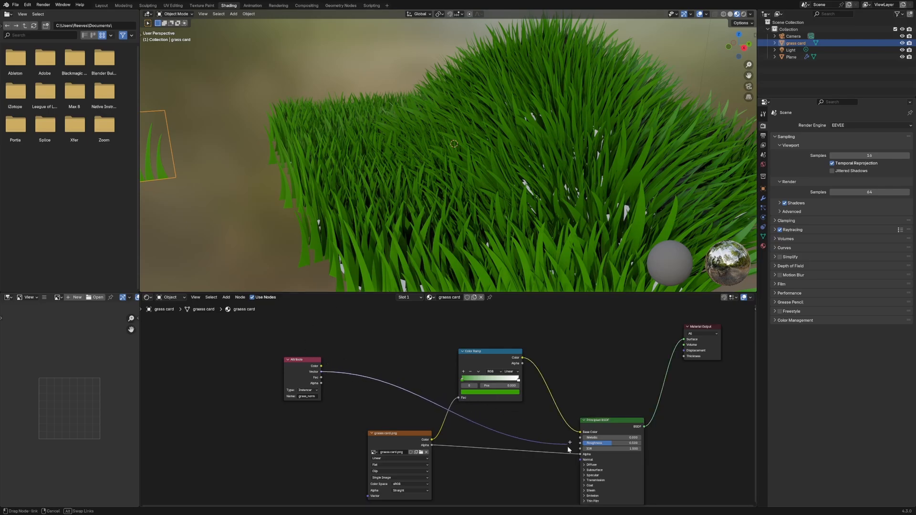
{"action": "left_click", "coordinate": [341, 6]}
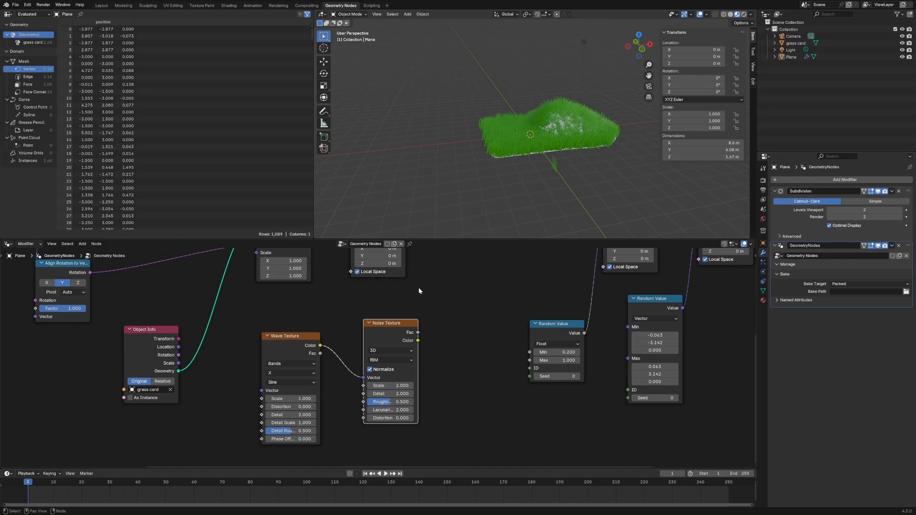